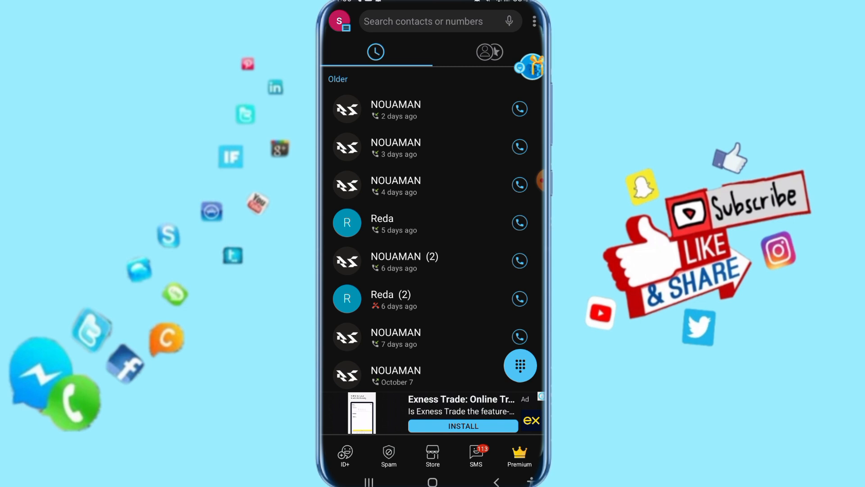
- Scroll the call log while bringing up the side menu with recordings, backup and settings
scroll("down", 3)
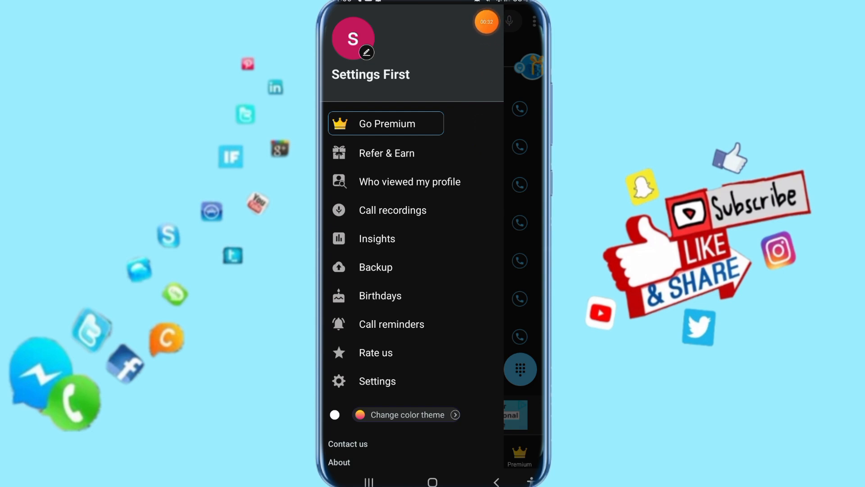
- Go to Settings from the side menu to show General, Caller ID, SMS and Recorder categories
left_click(377, 381)
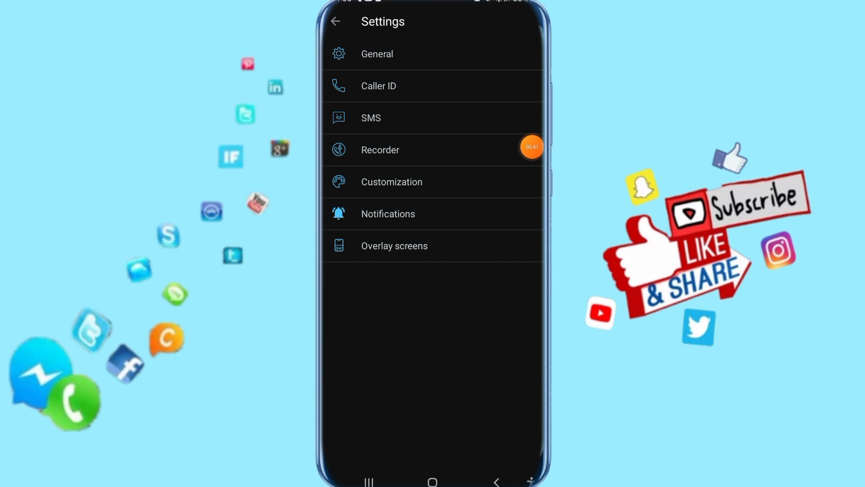
- Enter Recorder settings and open Advanced mode showing AudioRecorder, Voice Recognition and AMR
left_click(380, 150)
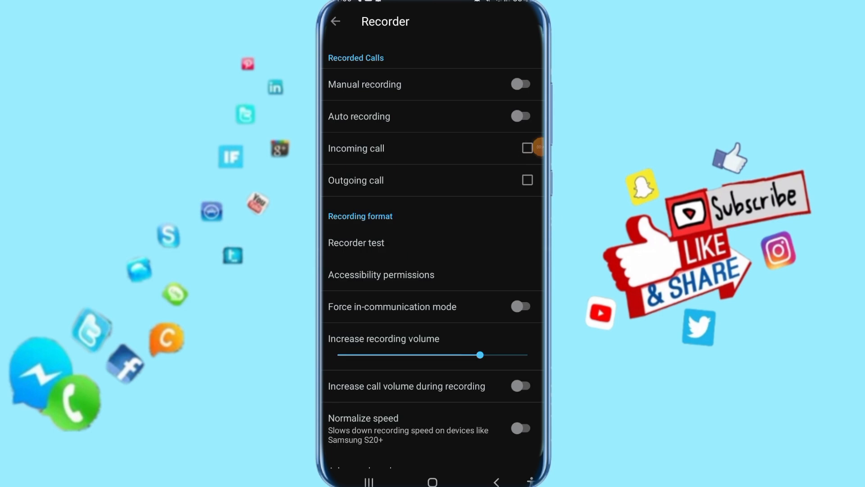
scroll("down", 3)
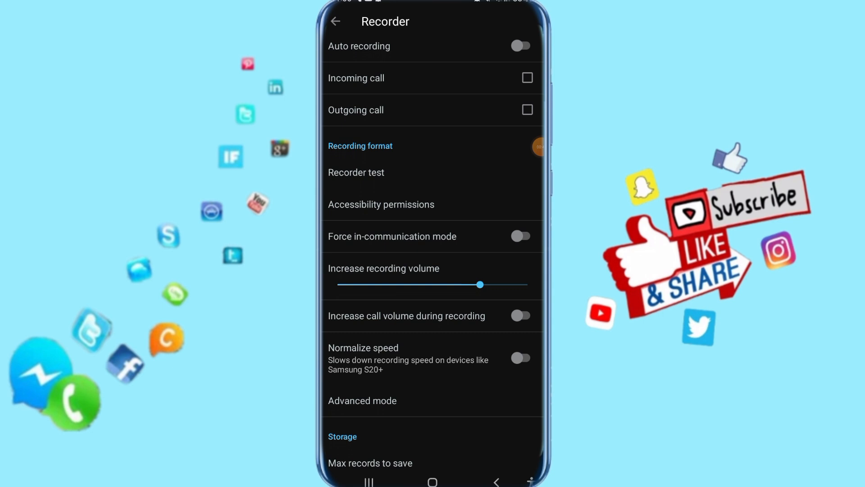
scroll("down", 3)
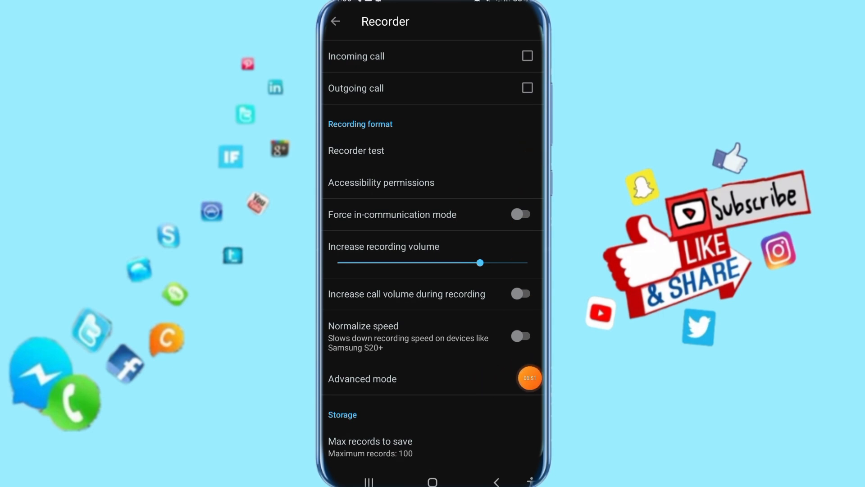
left_click(362, 378)
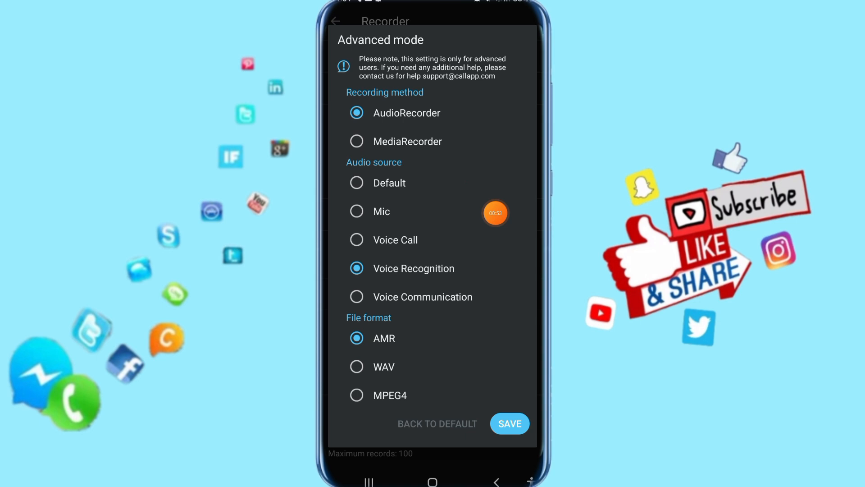